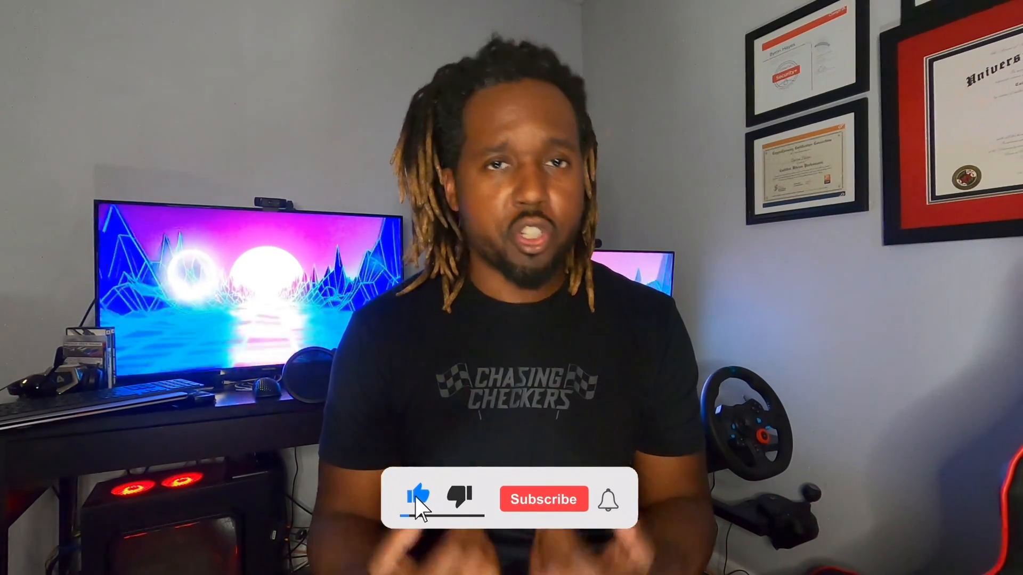
# Open an SSH session to 192.168.1.187 and log in as orangepi with the password
pyautogui.click(544, 500)
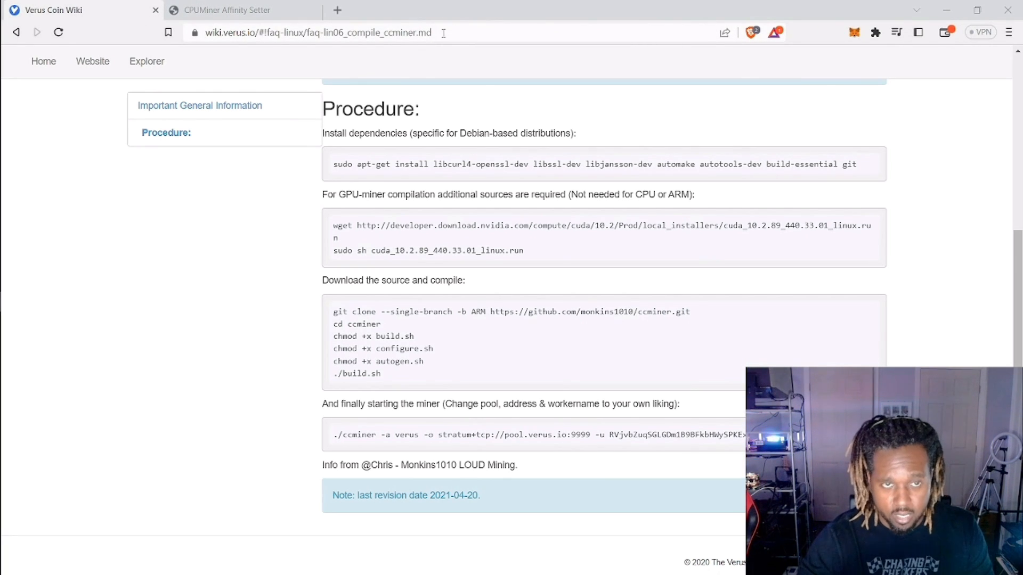
pyautogui.doubleClick(410, 32)
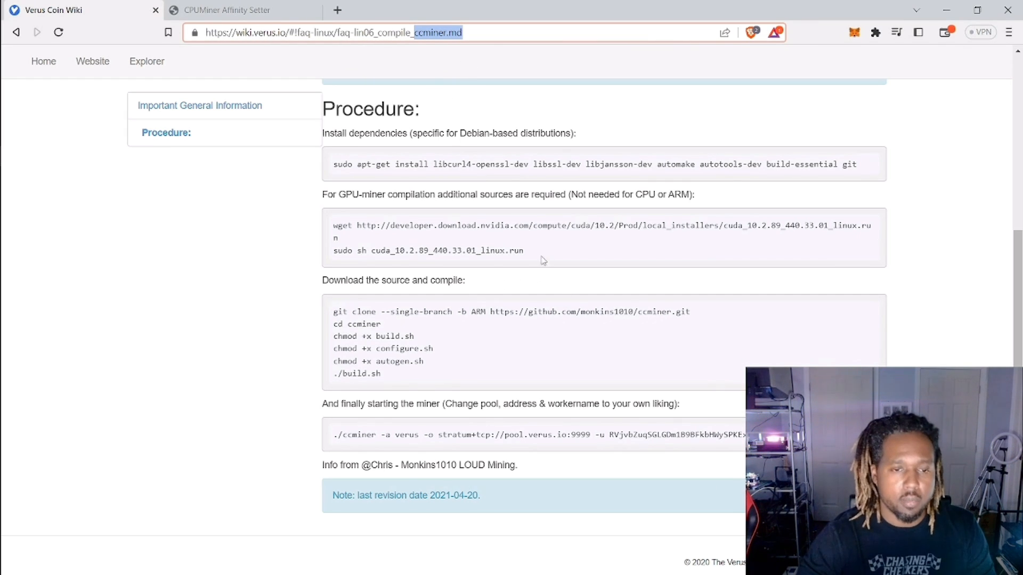
pyautogui.moveTo(439, 272)
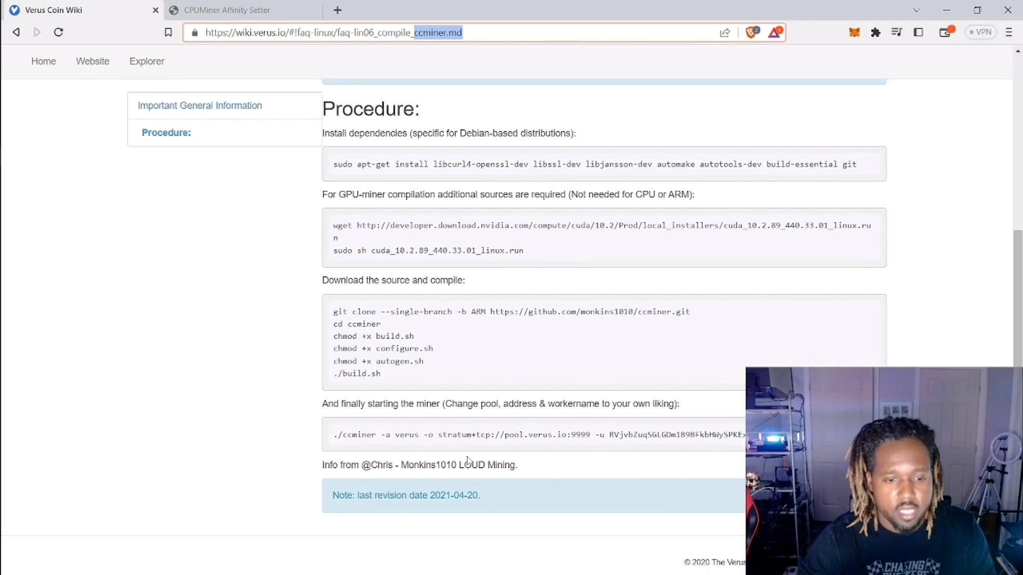
pyautogui.moveTo(487, 518)
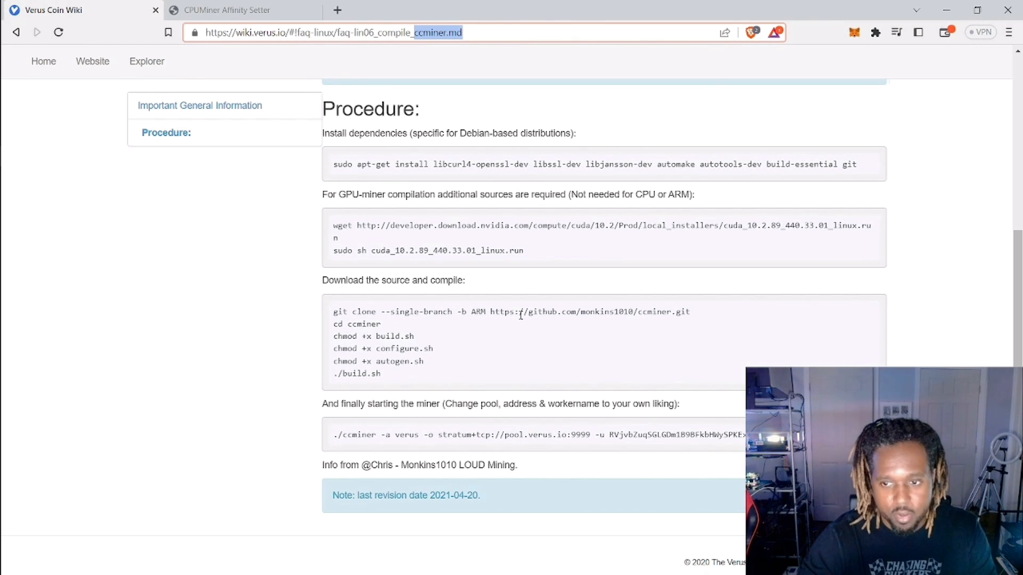
pyautogui.moveTo(682, 283)
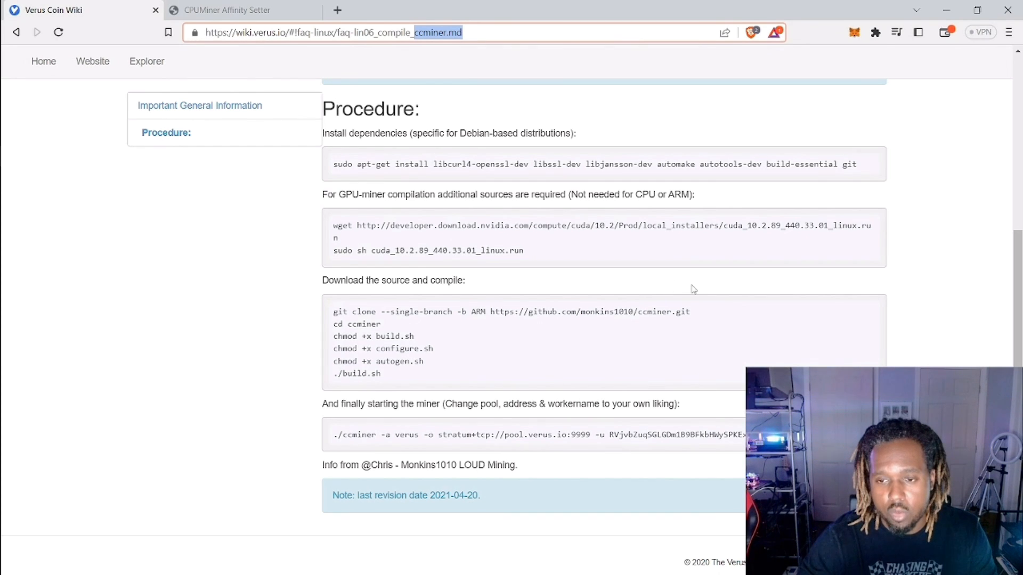
pyautogui.moveTo(714, 301)
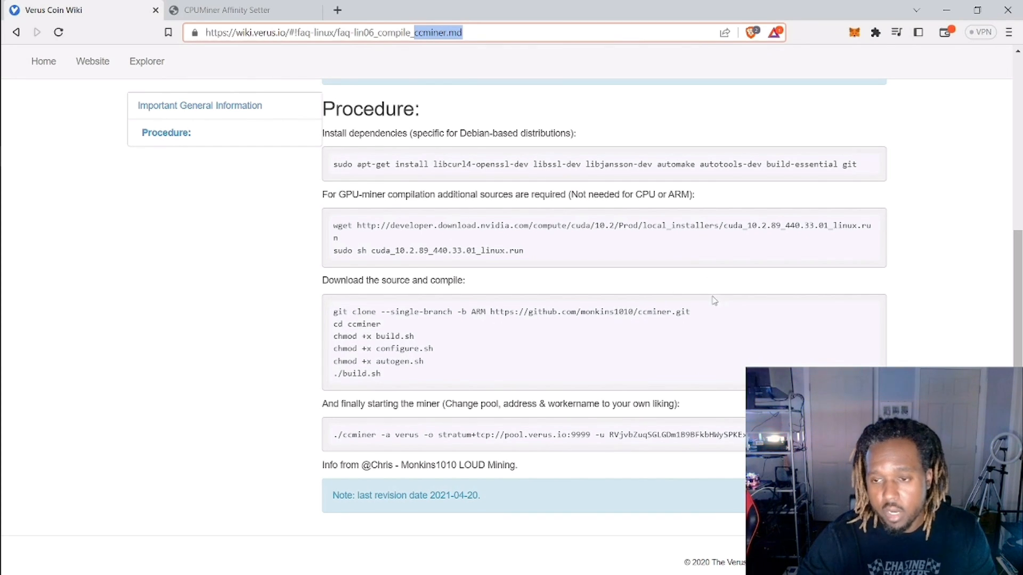
pyautogui.moveTo(723, 299)
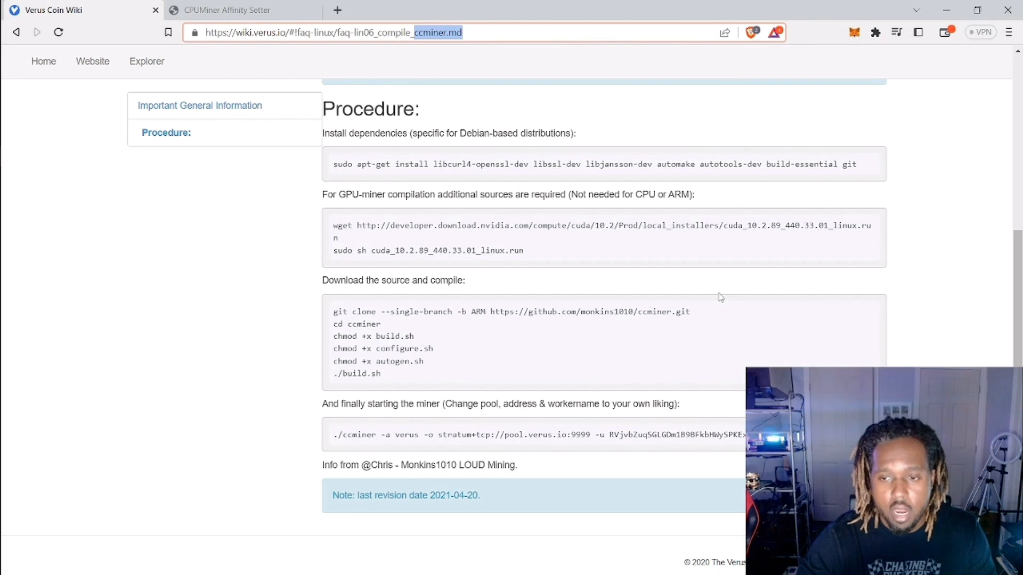
pyautogui.moveTo(755, 312)
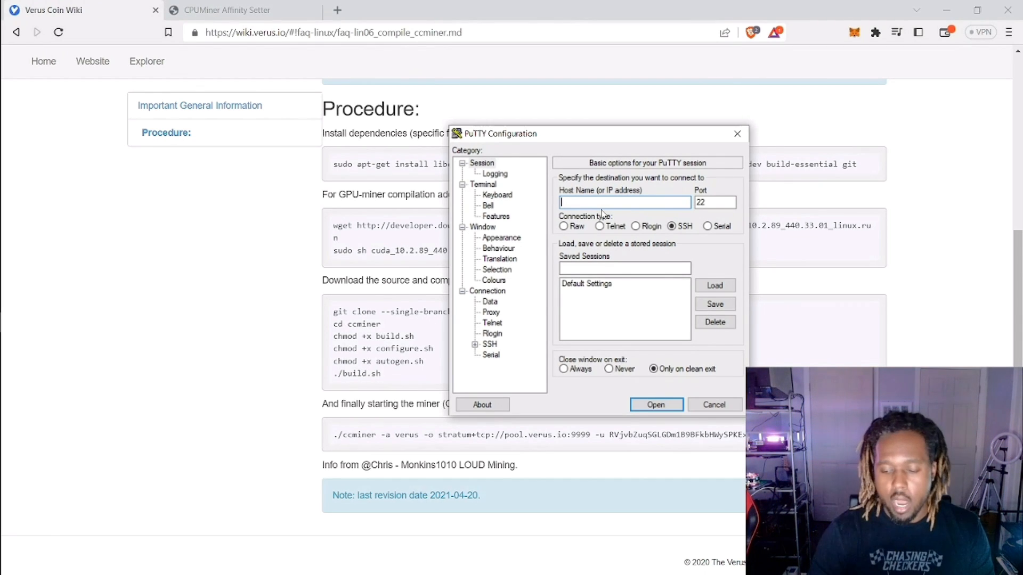
pyautogui.write('192')
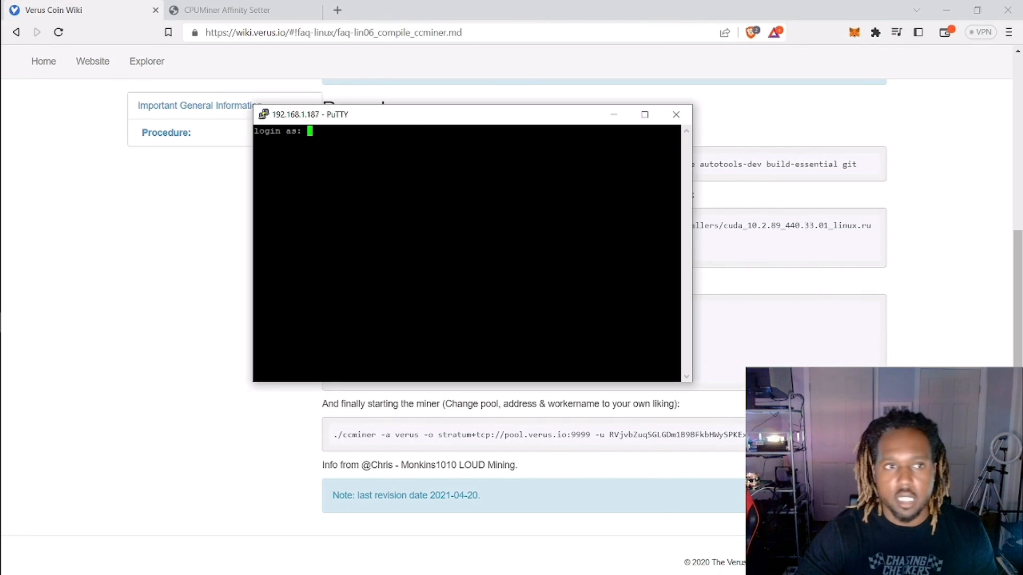
pyautogui.write('orangepi')
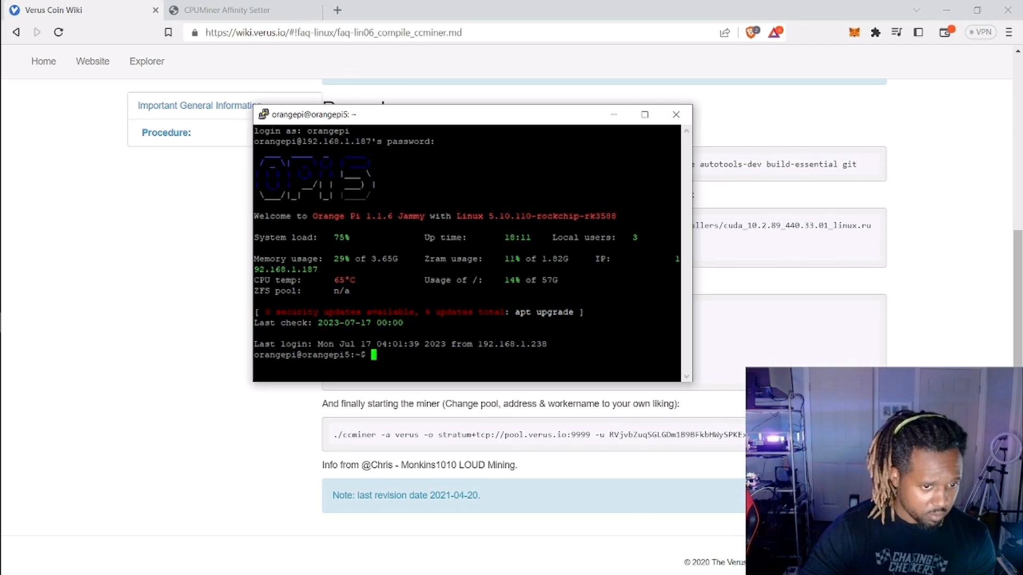
pyautogui.doubleClick(343, 280)
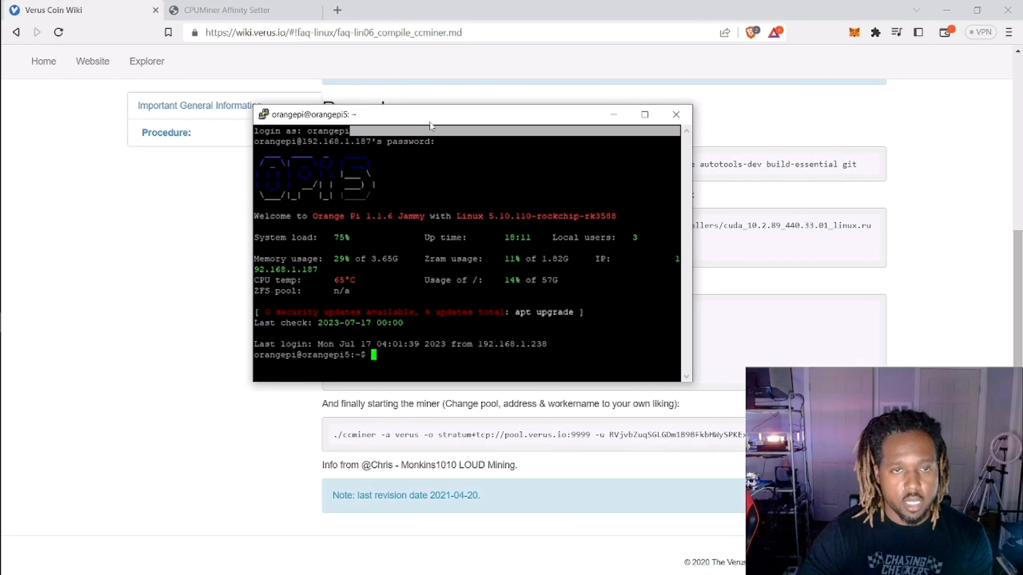
pyautogui.moveTo(431, 114); pyautogui.dragTo(281, 116)
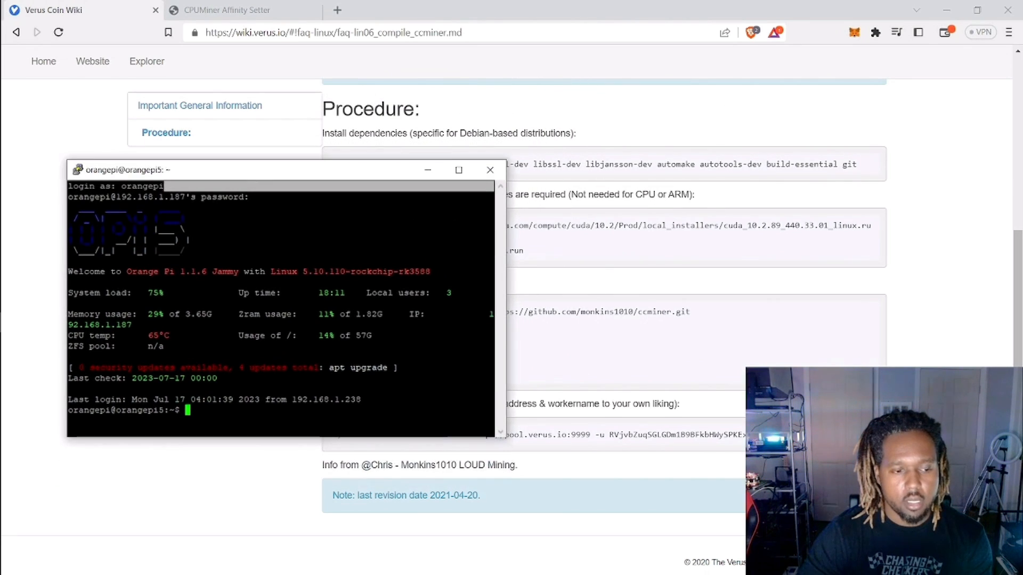
pyautogui.moveTo(361, 172)
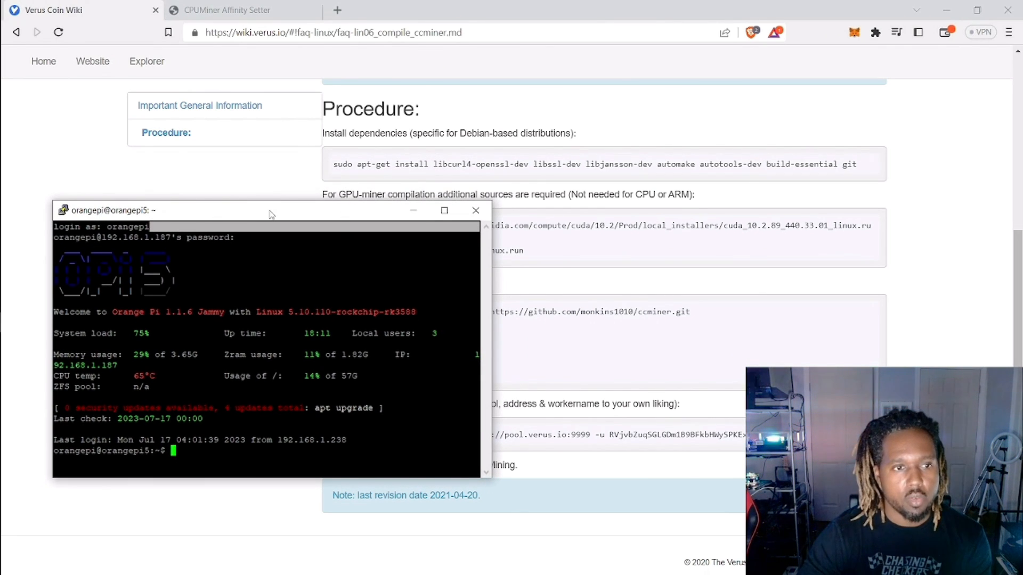
pyautogui.moveTo(270, 210); pyautogui.dragTo(224, 261)
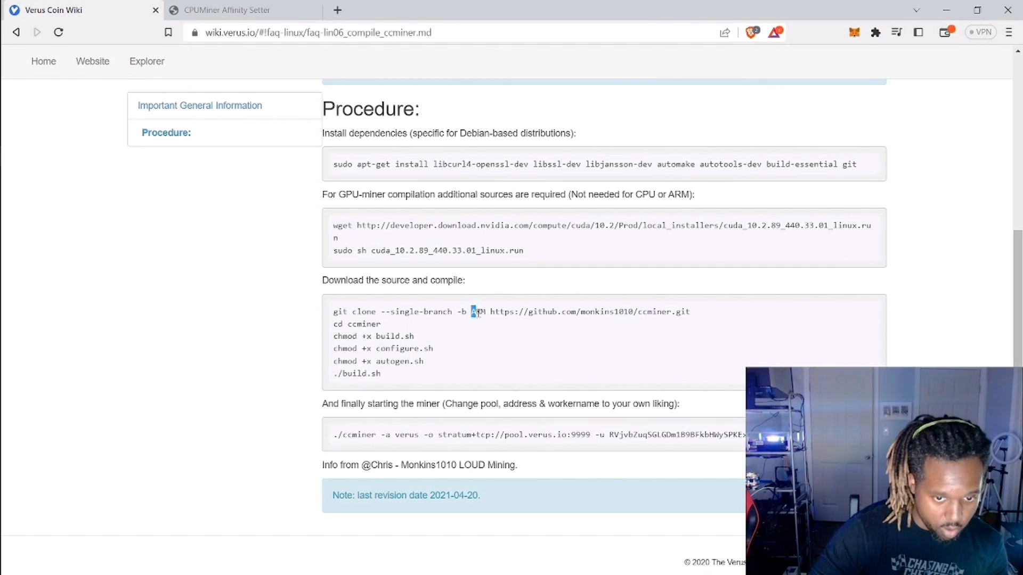
# Select the ARM branch name in the wiki's git clone command
pyautogui.doubleClick(478, 311)
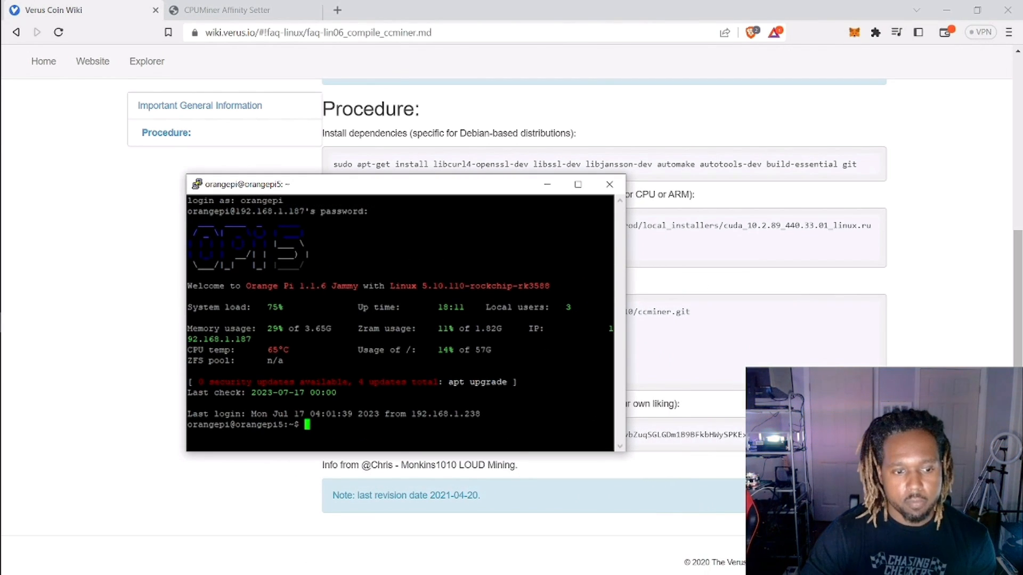
# Enter the ccminer folder and list its build scripts, object files and ccminer binary
pyautogui.write('ls')
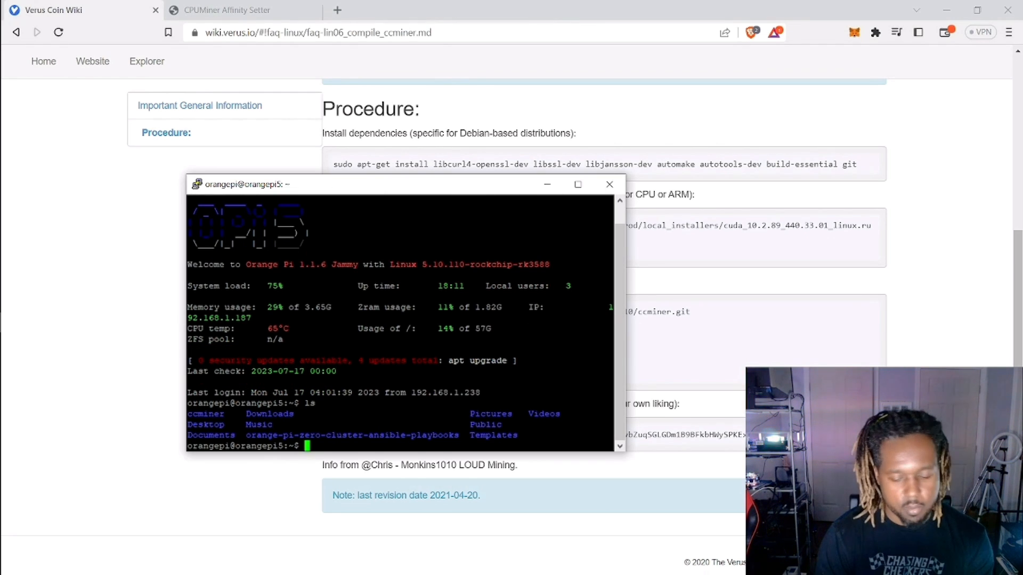
pyautogui.write('cd cc')
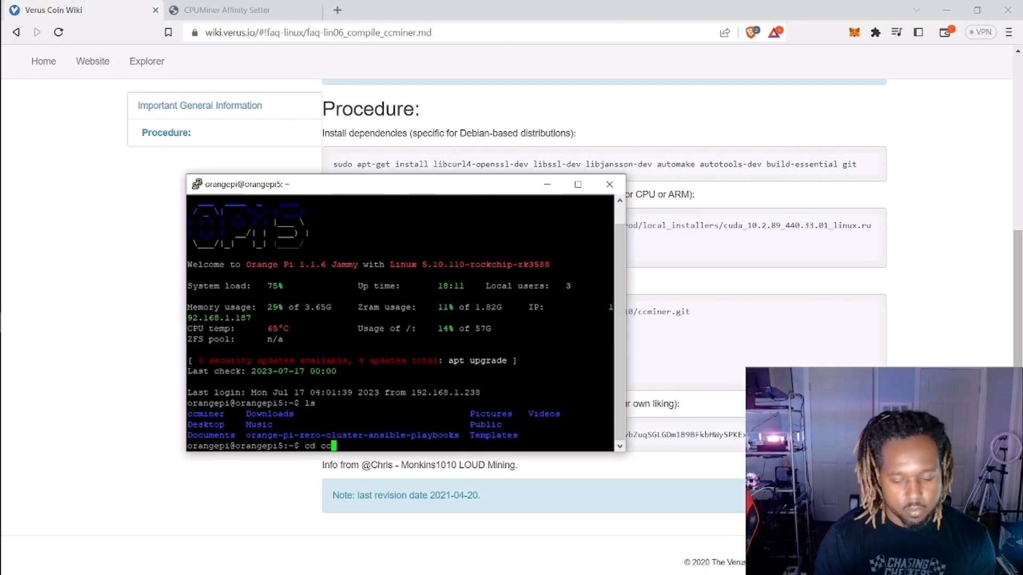
pyautogui.press('Return')
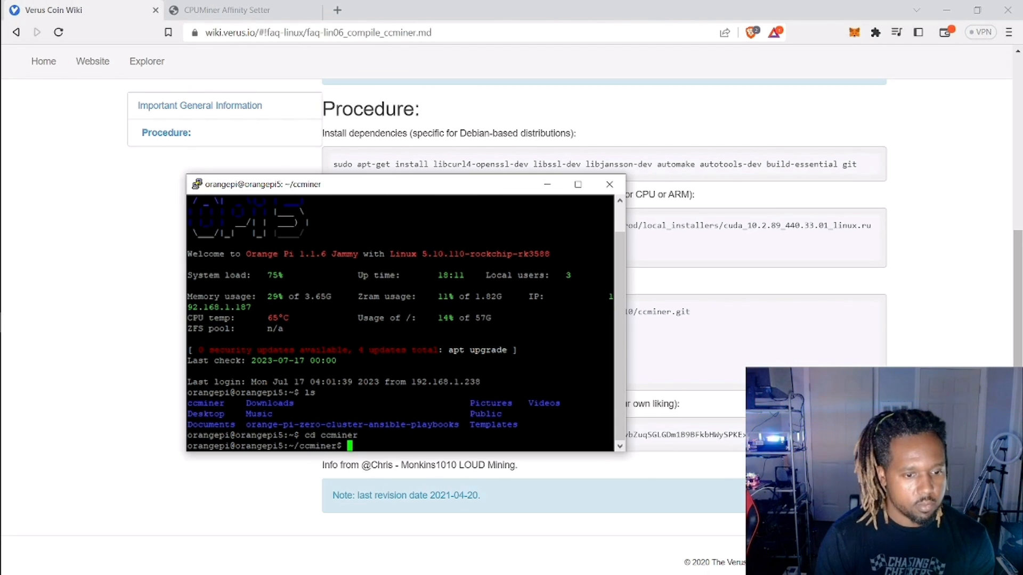
pyautogui.write('ls')
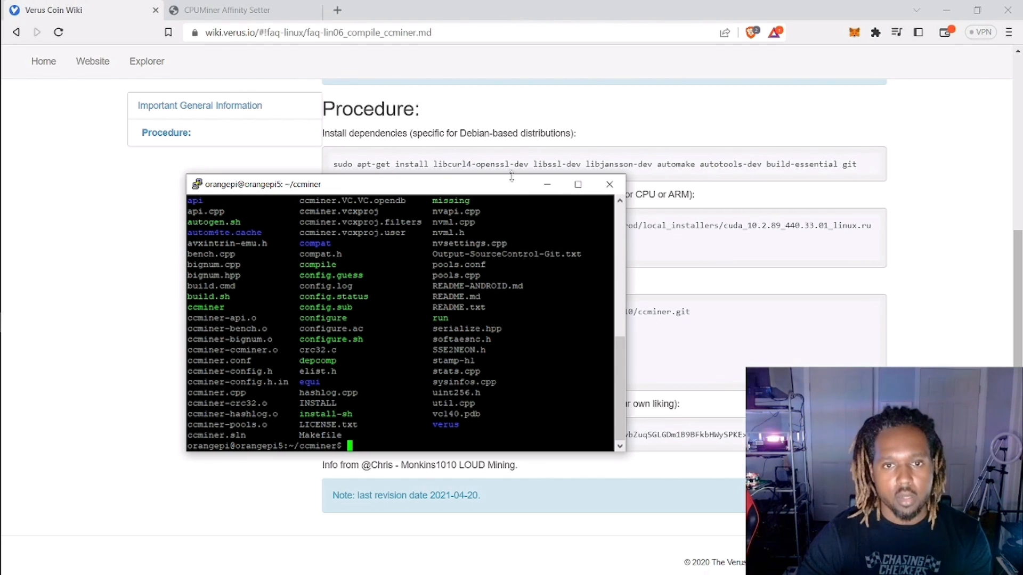
pyautogui.moveTo(417, 183); pyautogui.dragTo(349, 80)
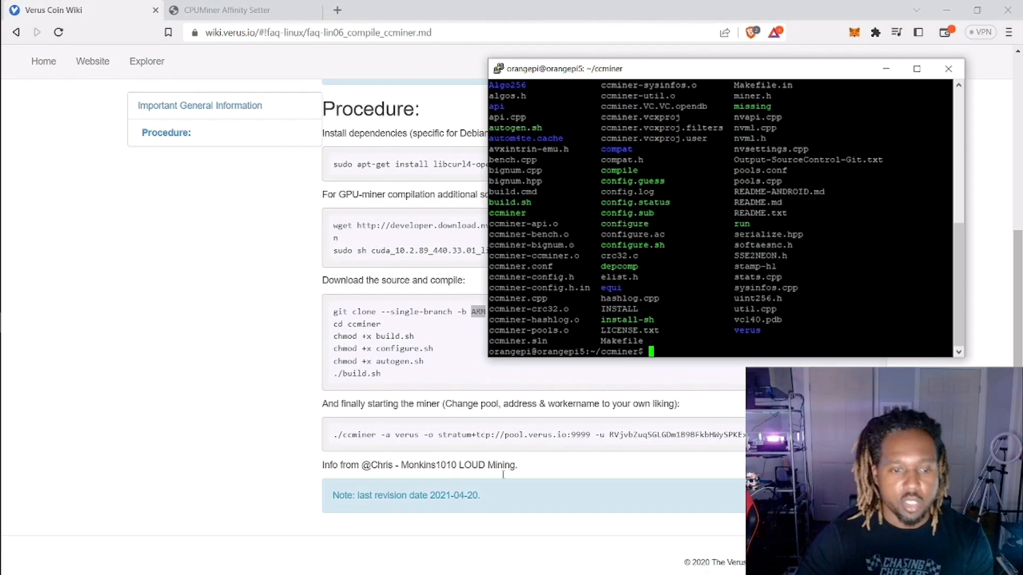
# Close the PuTTY session and highlight the pool and address part of the miner command
pyautogui.click(948, 68)
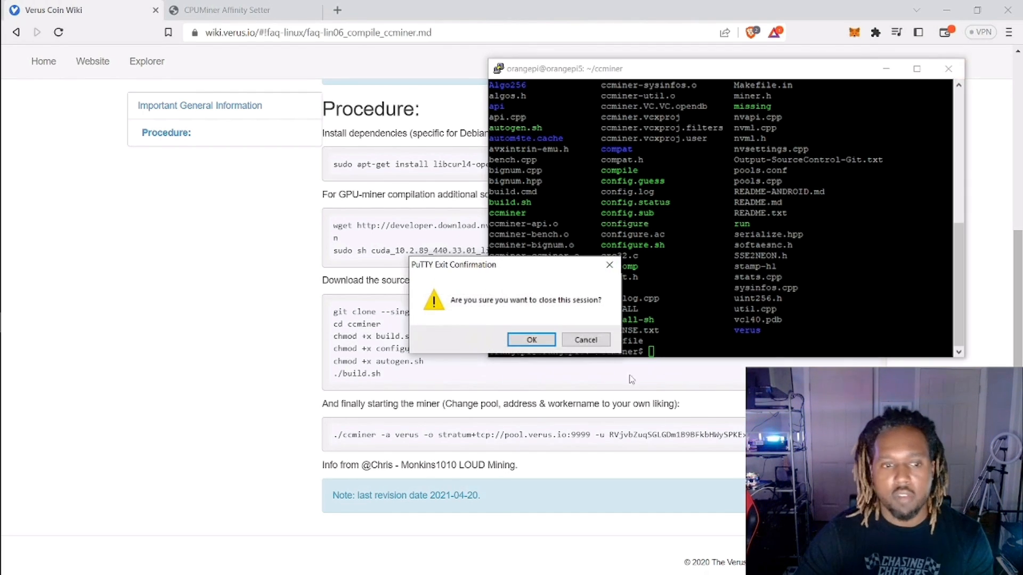
pyautogui.click(531, 340)
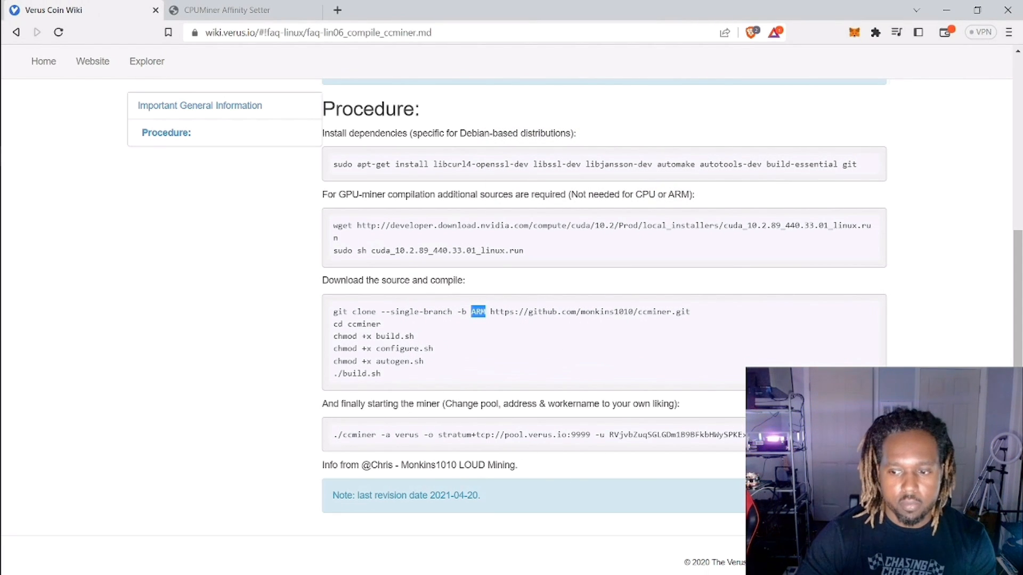
pyautogui.moveTo(415, 435); pyautogui.dragTo(744, 435)
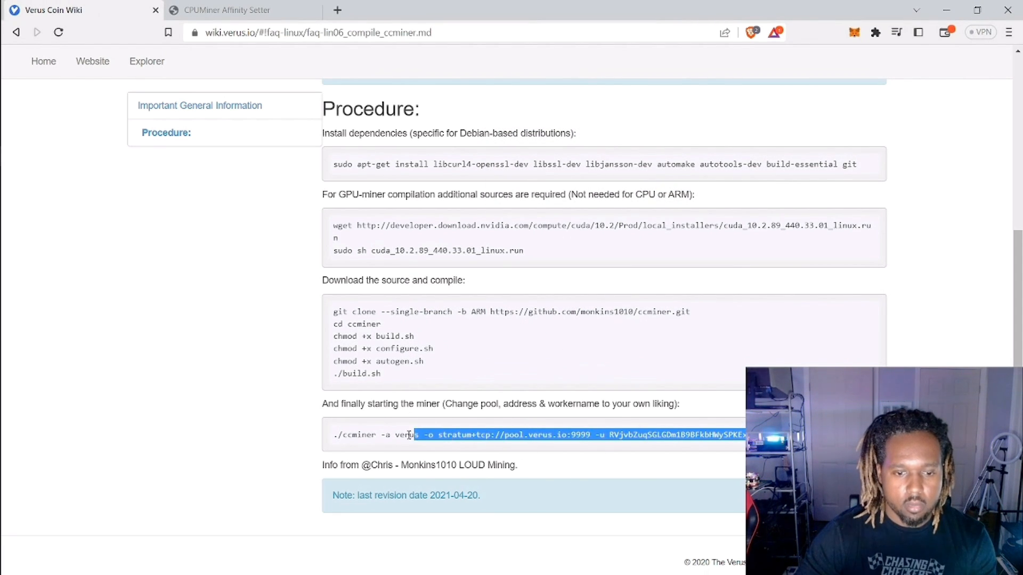
pyautogui.click(542, 436)
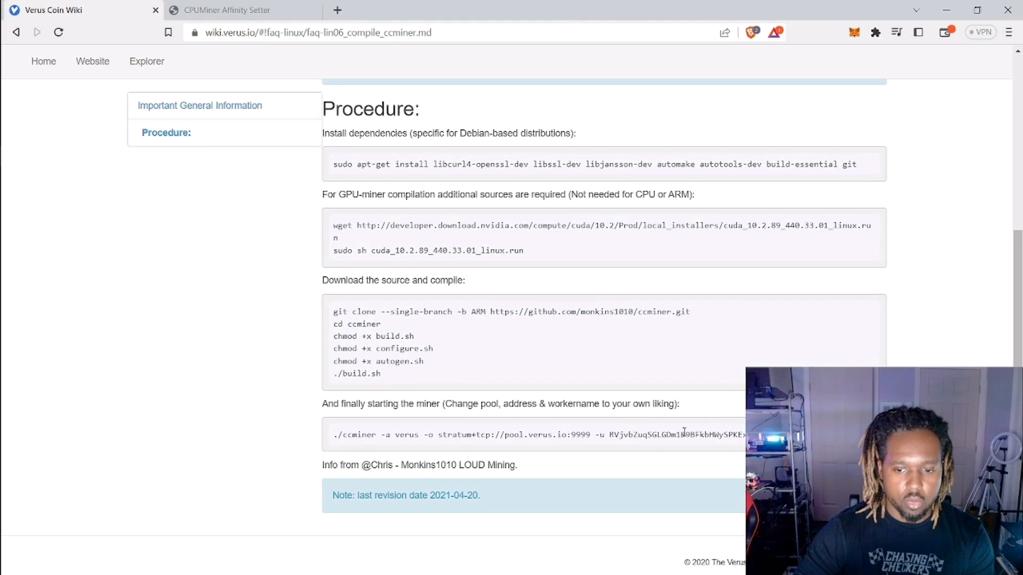
# Highlight the wallet address and then the pool URL in the miner start command
pyautogui.moveTo(627, 434); pyautogui.dragTo(746, 434)
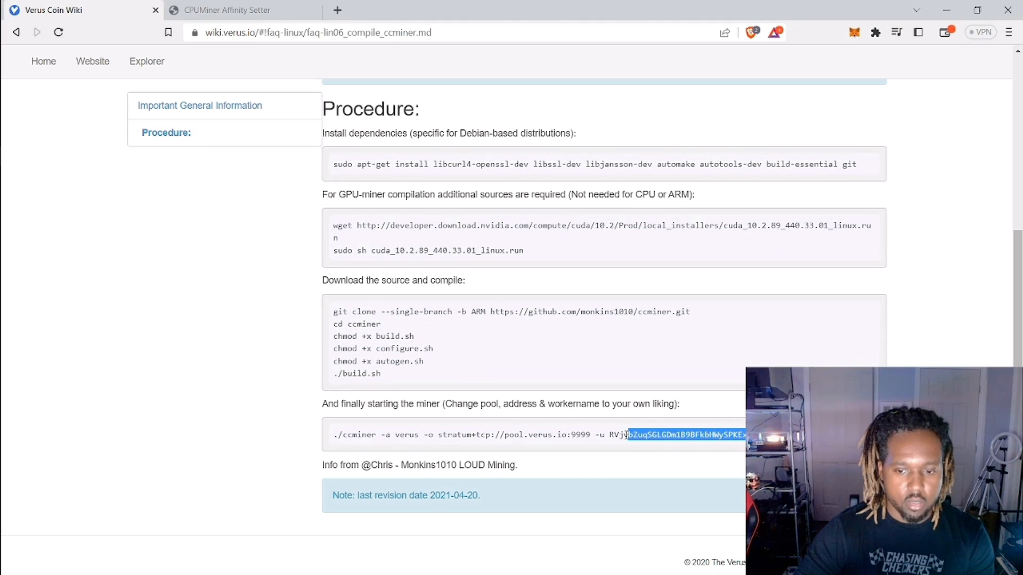
pyautogui.moveTo(630, 435); pyautogui.dragTo(610, 434)
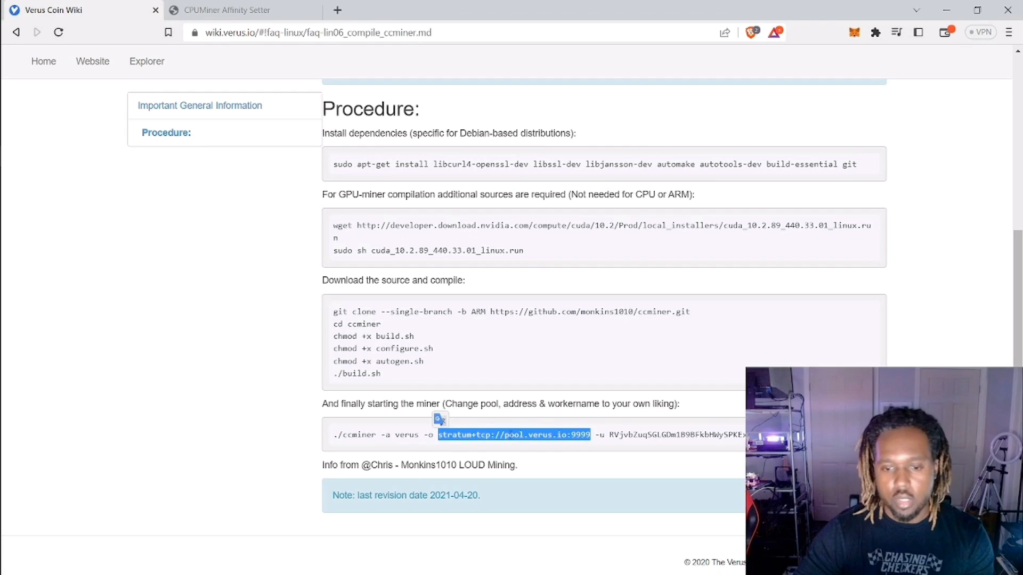
pyautogui.click(514, 443)
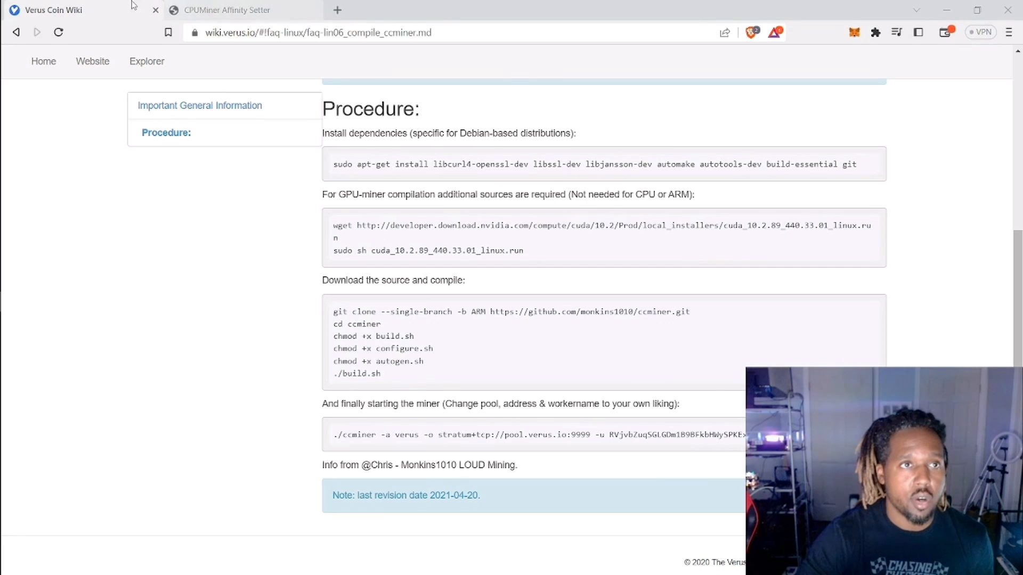
# Calculate 8 cores, cores 7-8 excluded, Above Normal: --cpu-affinity 63 --cpu-priority 3
pyautogui.click(237, 10)
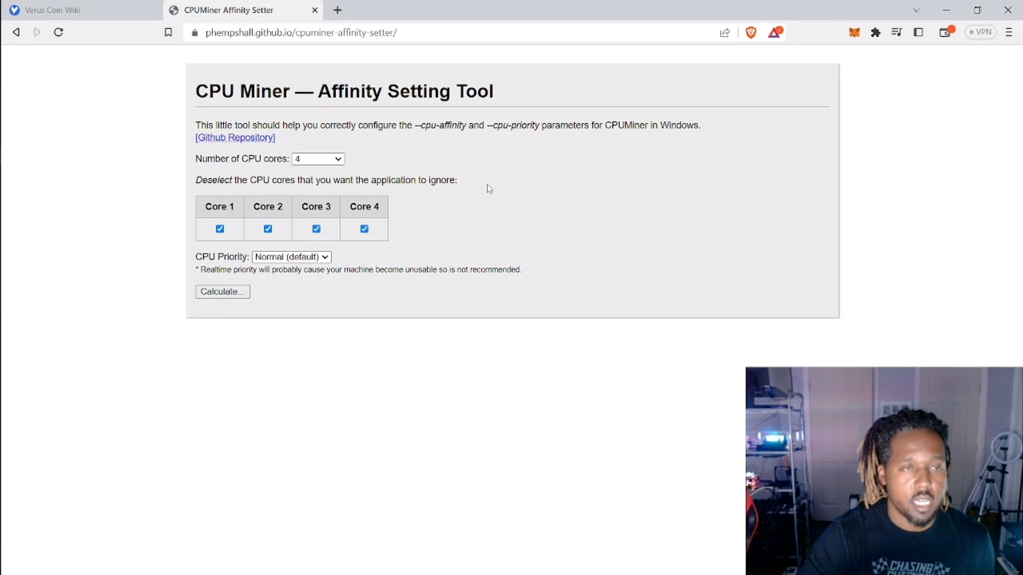
pyautogui.moveTo(526, 96)
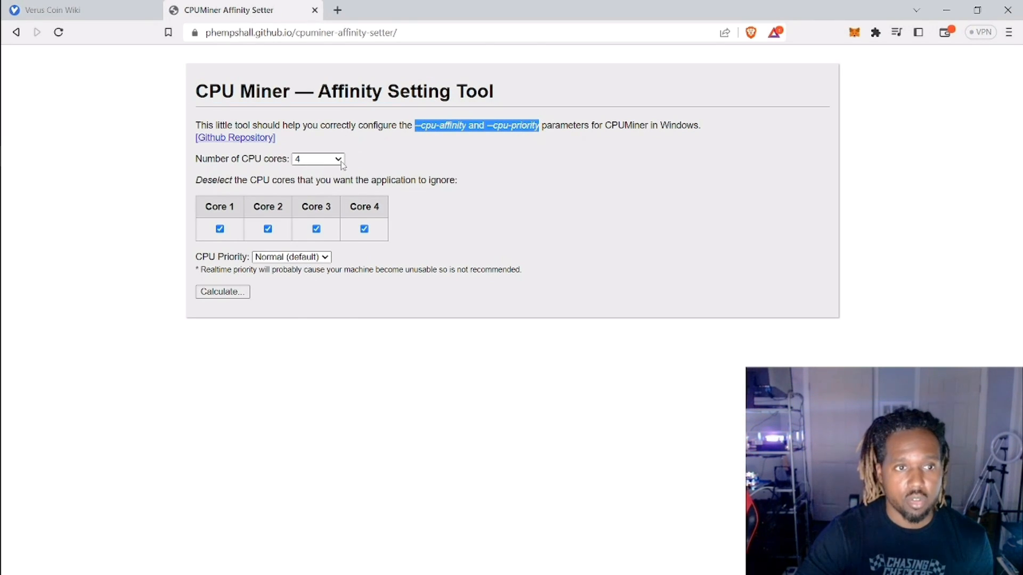
pyautogui.click(317, 159)
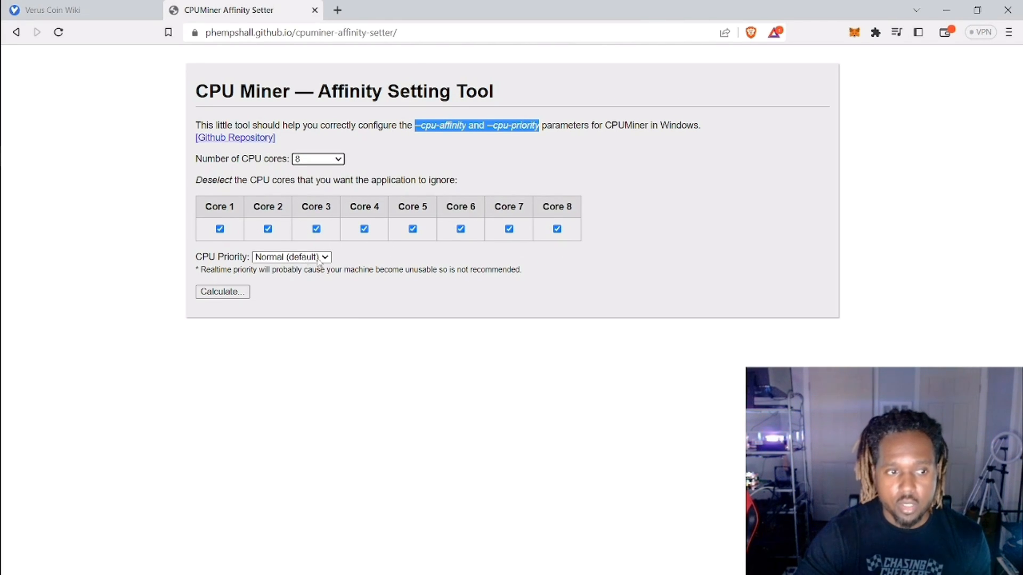
pyautogui.click(291, 257)
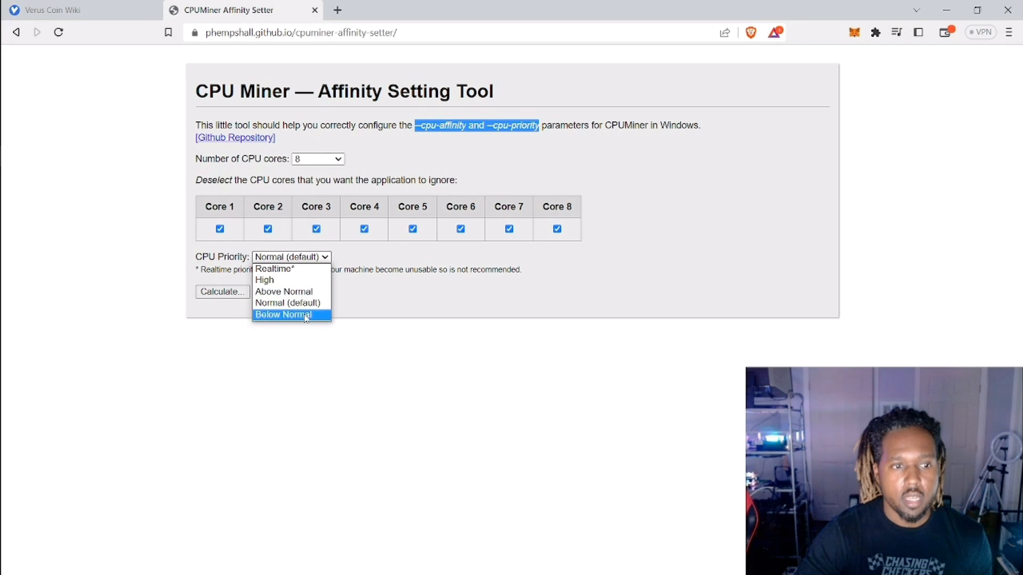
pyautogui.moveTo(299, 291)
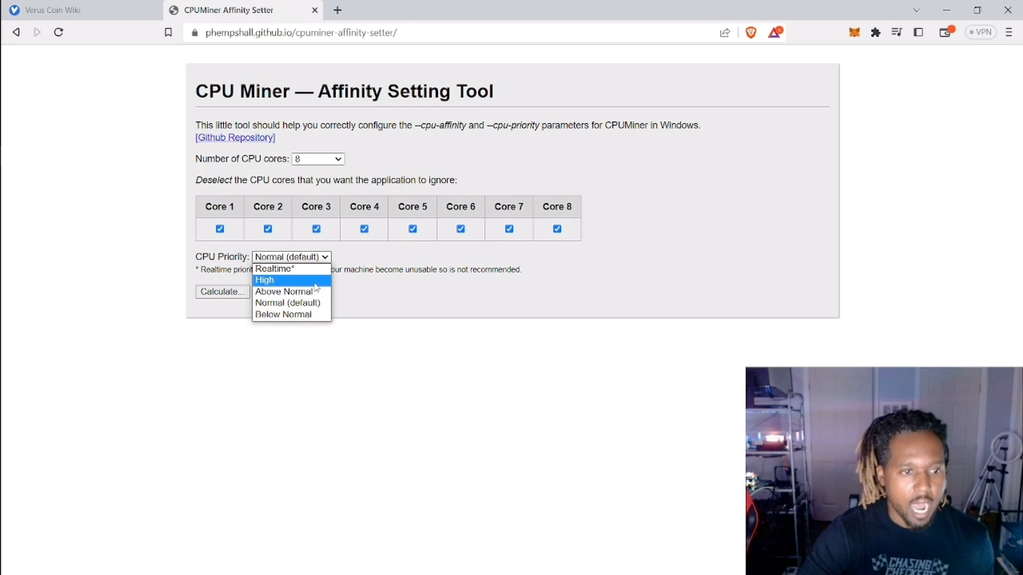
pyautogui.moveTo(315, 291)
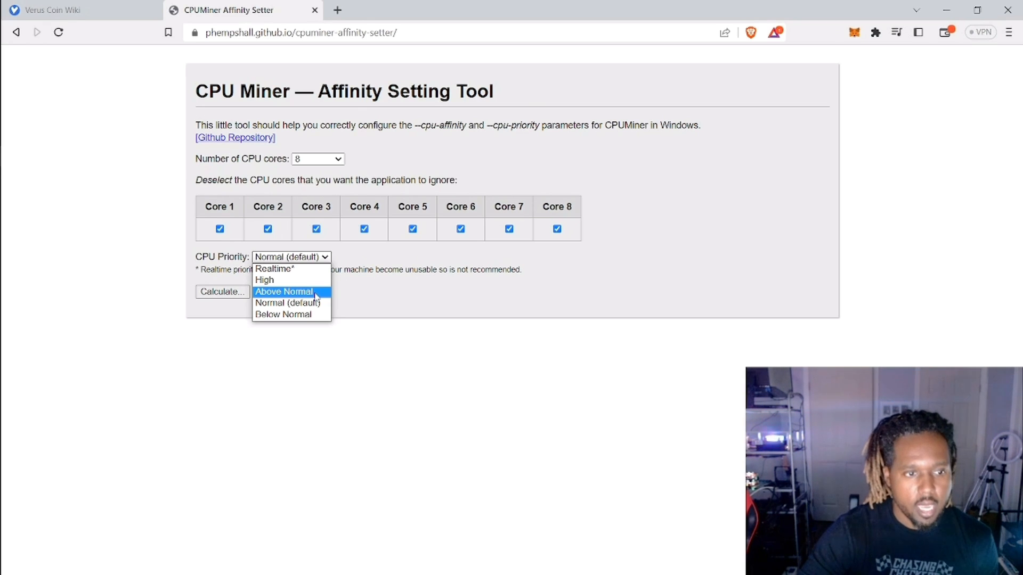
pyautogui.click(283, 292)
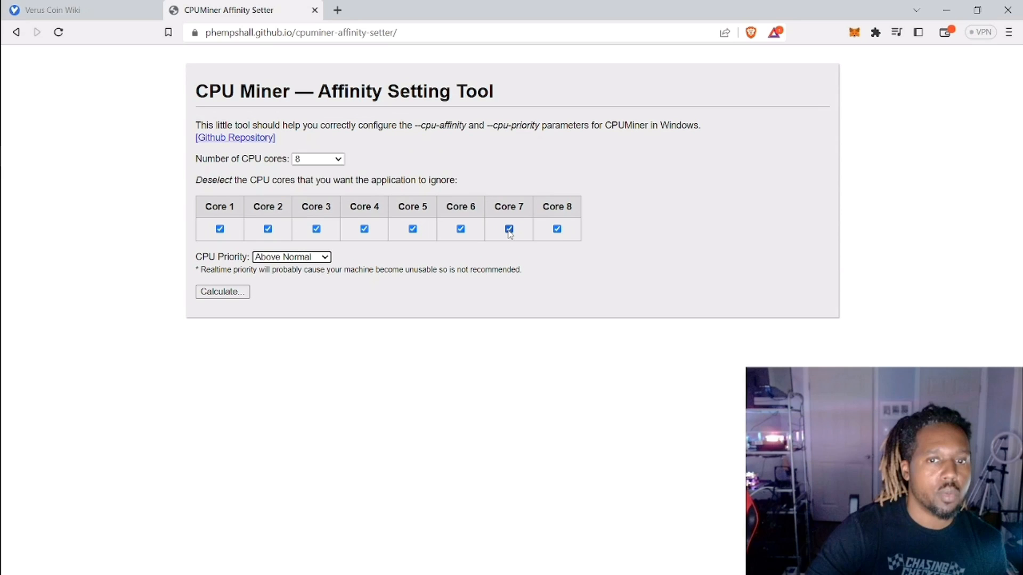
pyautogui.click(509, 230)
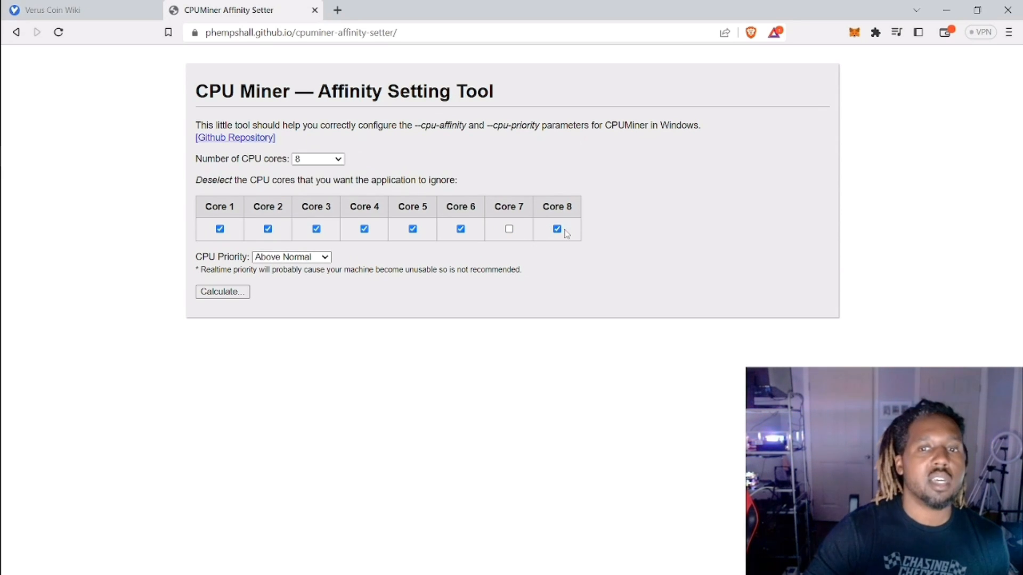
pyautogui.click(556, 229)
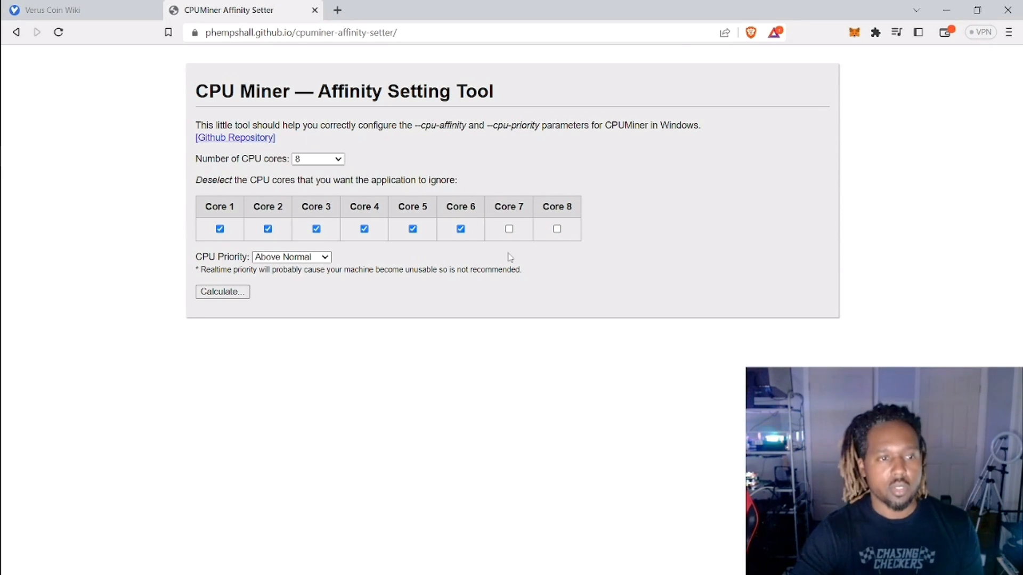
pyautogui.click(222, 292)
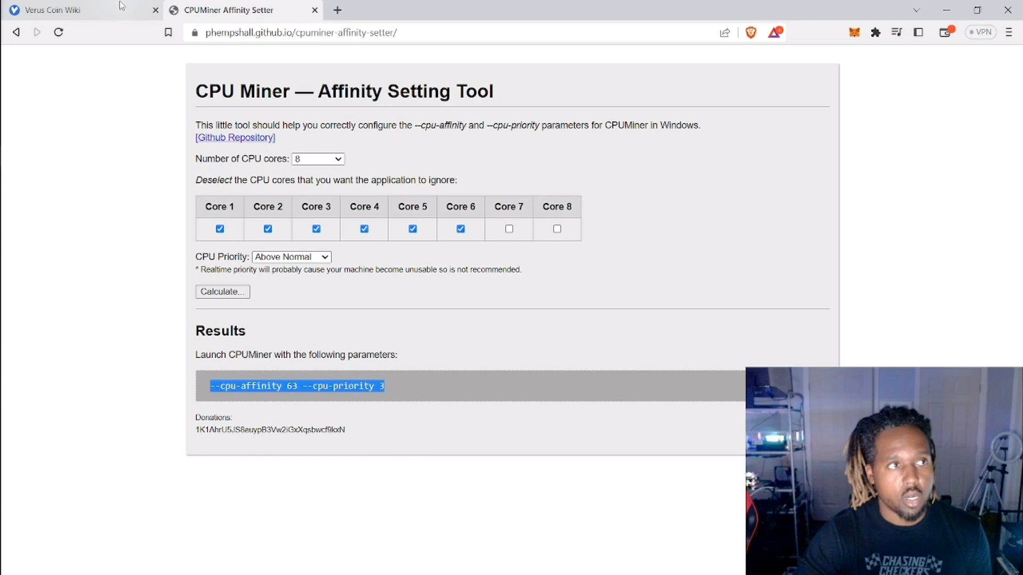
pyautogui.click(50, 10)
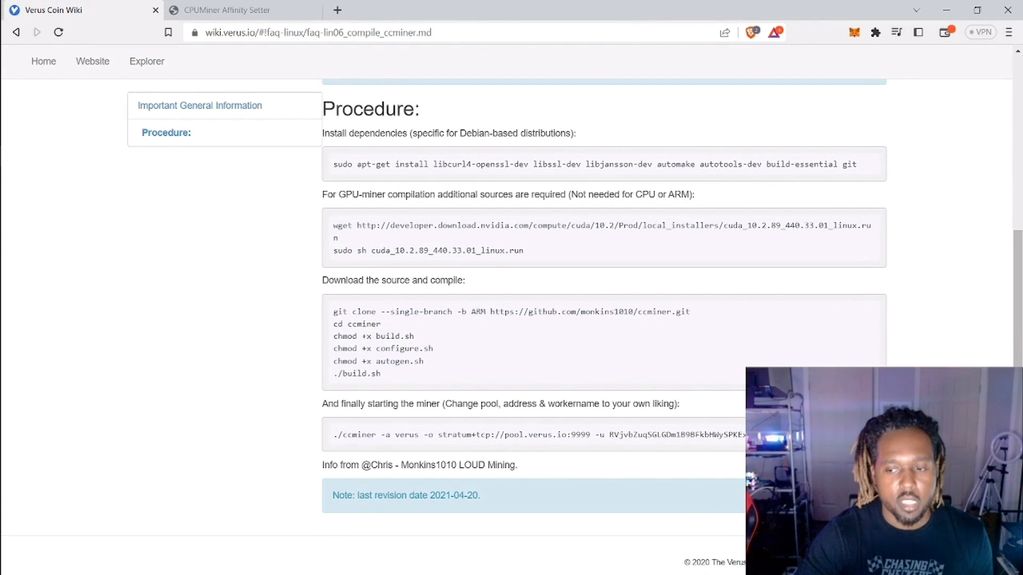
pyautogui.moveTo(514, 435); pyautogui.dragTo(744, 434)
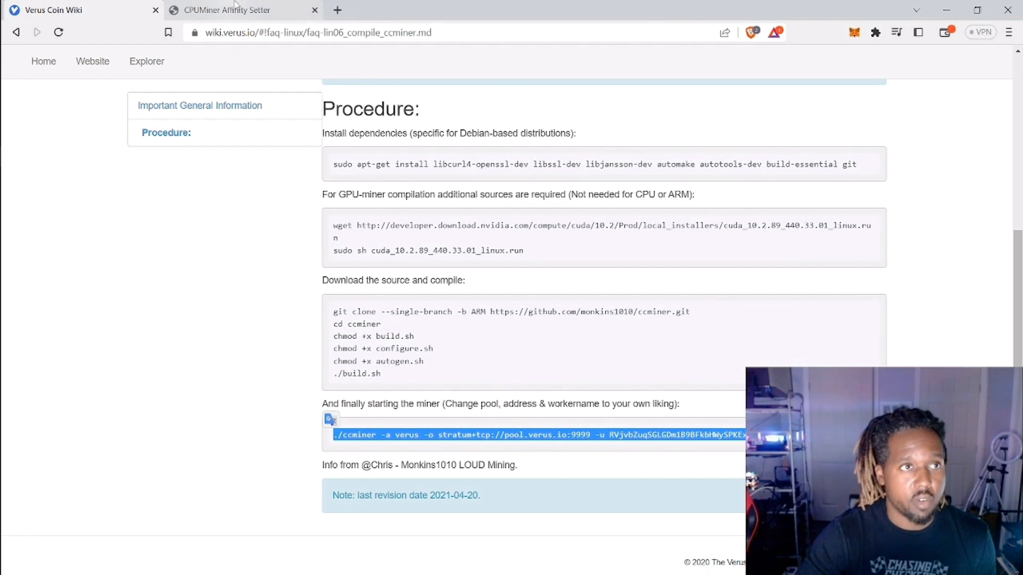
pyautogui.click(221, 10)
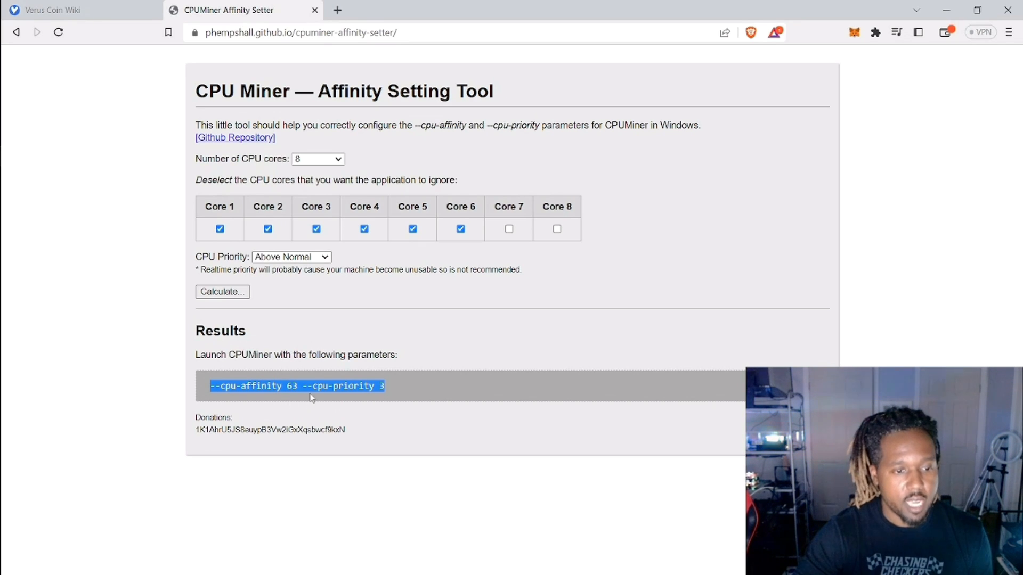
pyautogui.moveTo(336, 370)
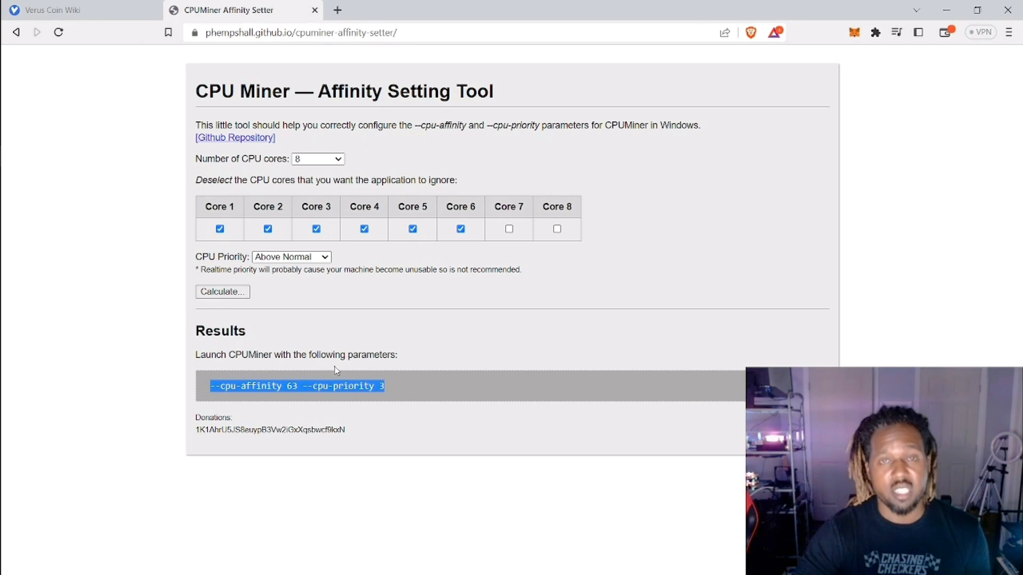